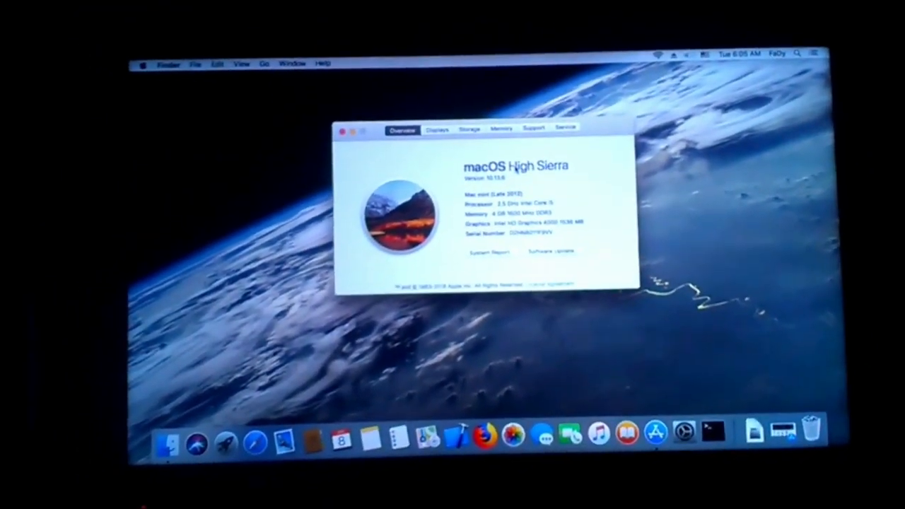
- Close the About This Mac window showing macOS High Sierra, returning to the desktop
left_click(345, 128)
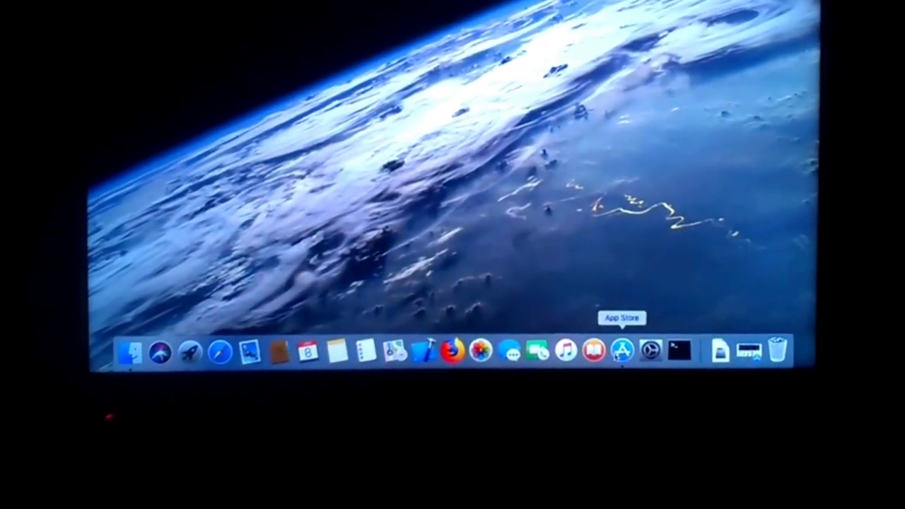
- Launch the App Store and browse the Featured page's Apps and Games We Love collection
left_click(620, 350)
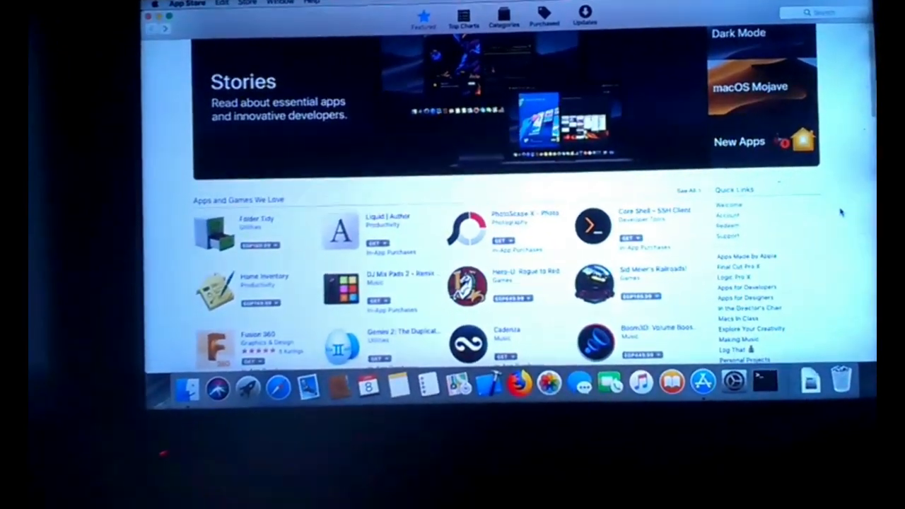
scroll("down", 3)
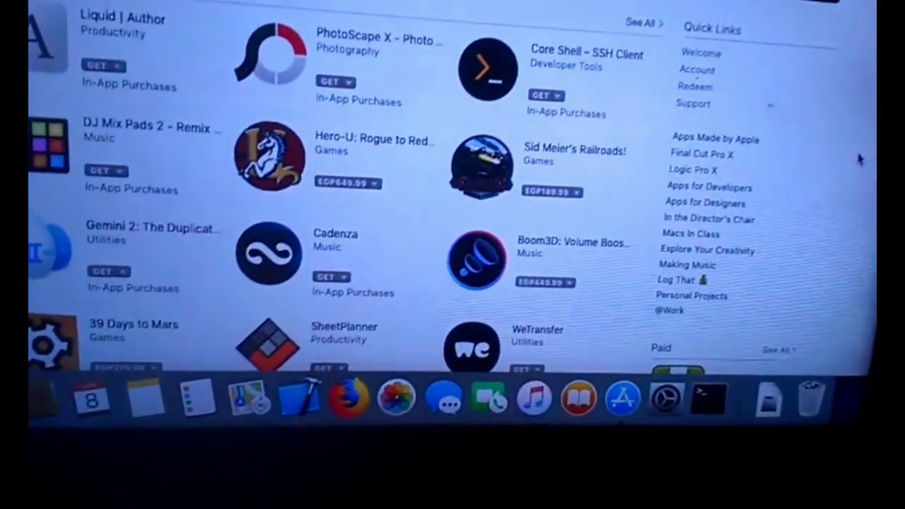
scroll("up", 3)
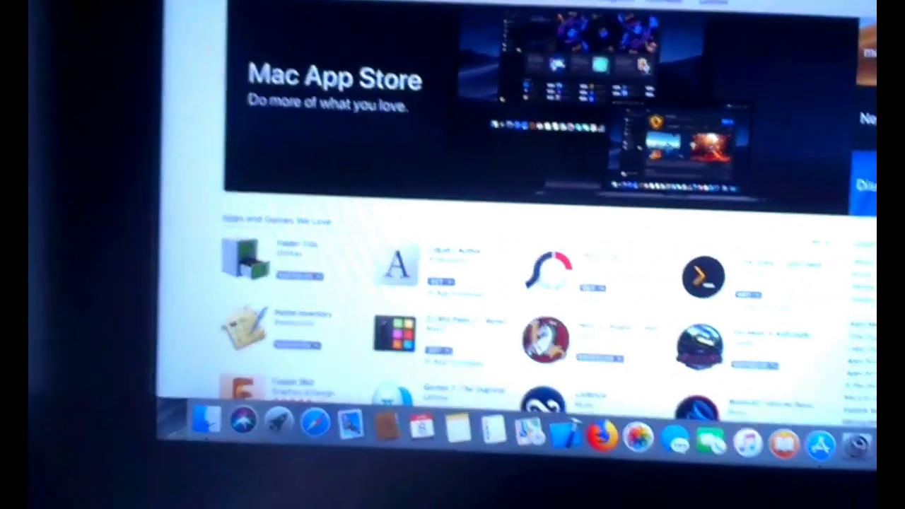
- Scroll through the macOS Mojave page's description, 10.14.2 release notes and Dark Mode screenshot
scroll("down", 3)
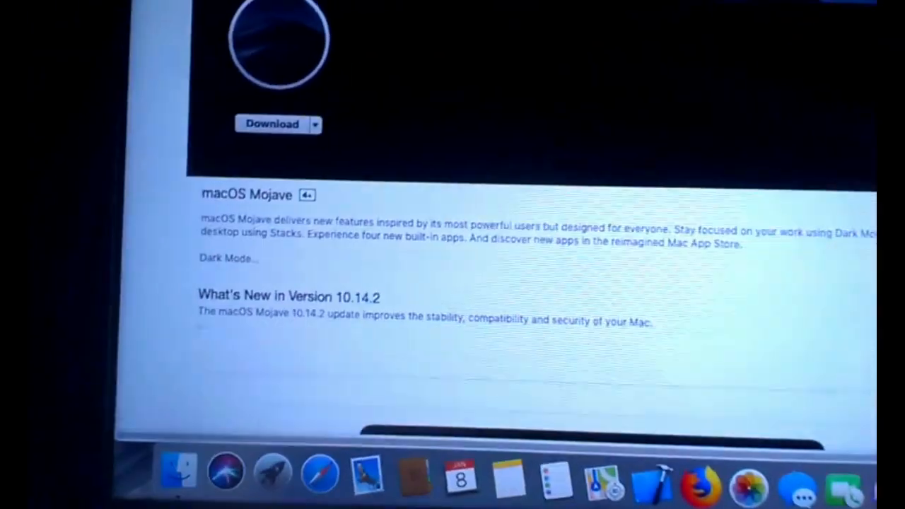
scroll("down", 3)
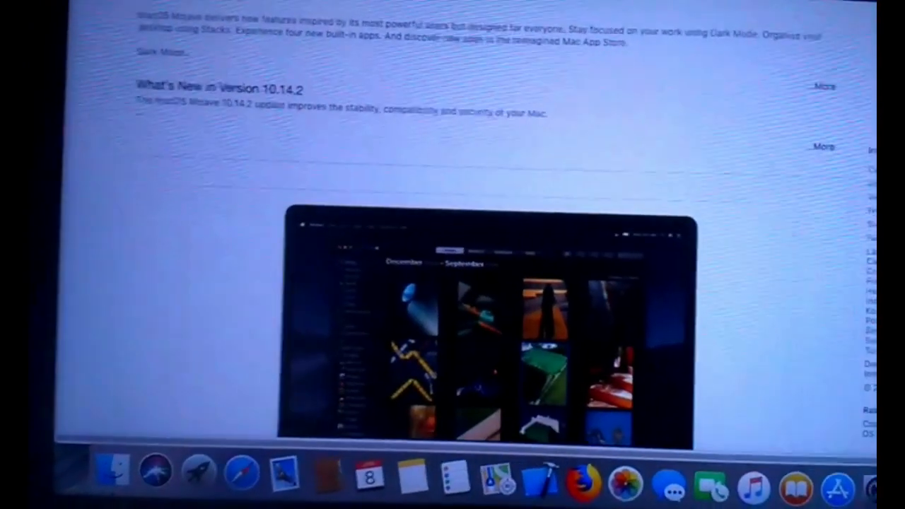
scroll("down", 3)
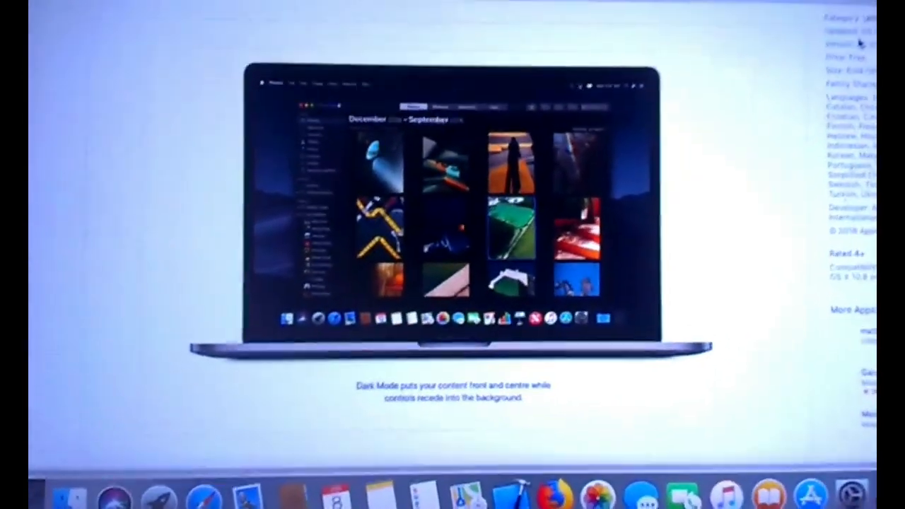
scroll("down", 3)
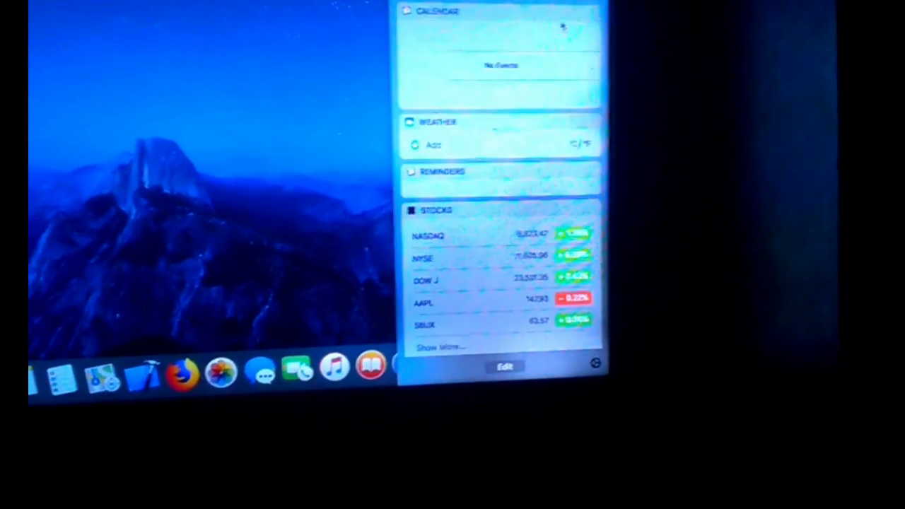
- Scroll the Today widgets to reveal tomorrow's schedule below calendar, weather, reminders and stocks
scroll("down", 3)
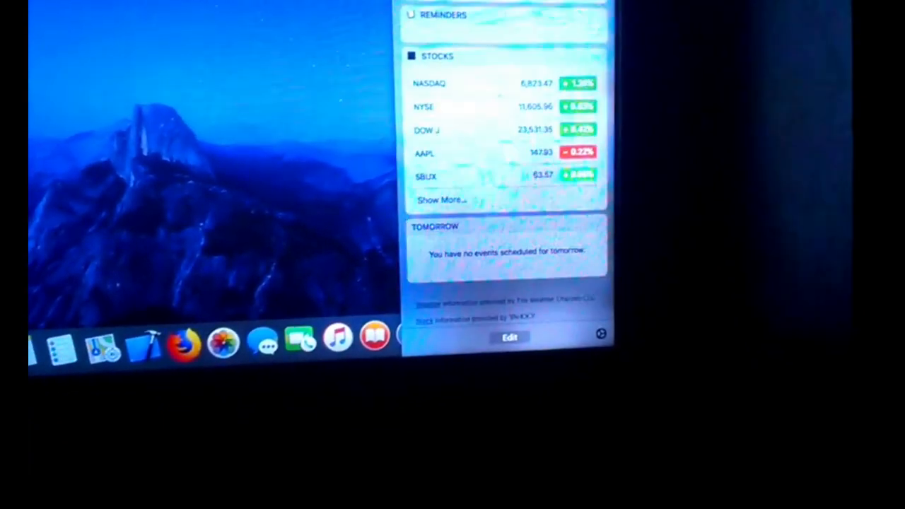